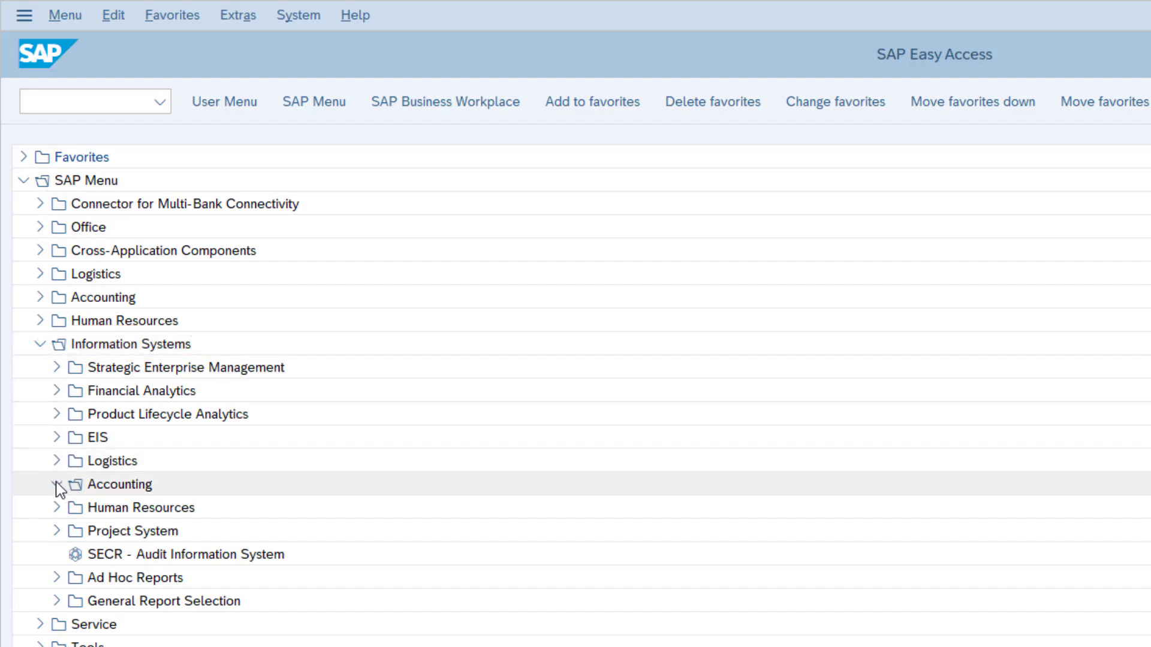
- Launch F.23 Account Balances from Information Systems > Accounting > Financial Accounting > Accounts Receivable
left_click(56, 484)
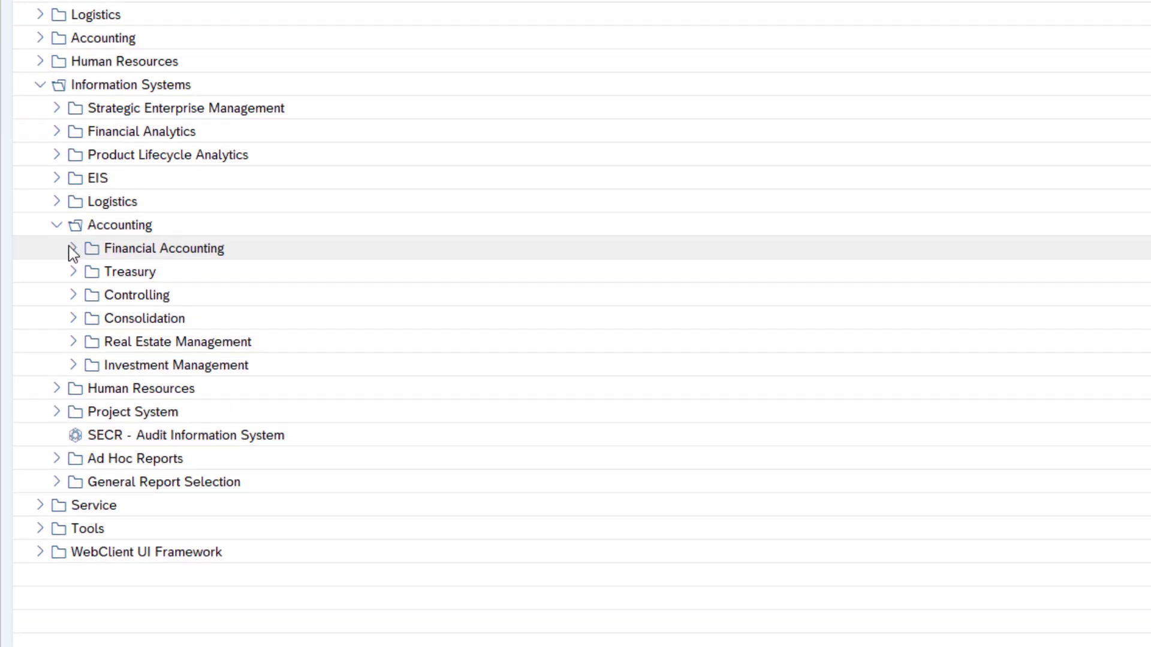
left_click(71, 248)
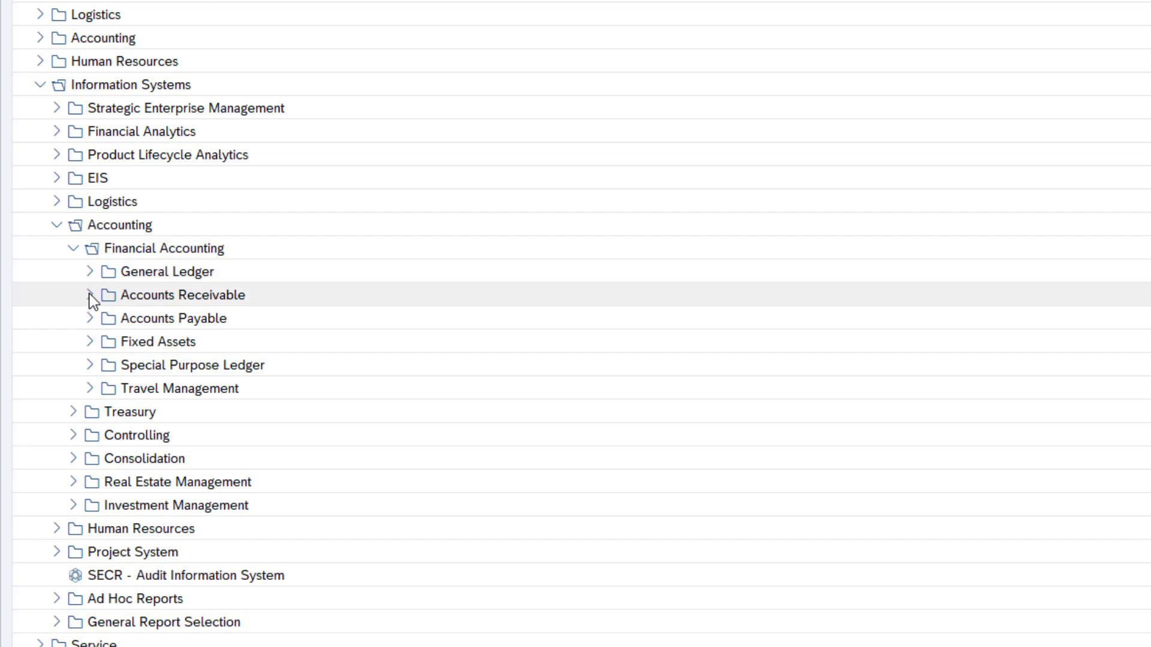
left_click(90, 295)
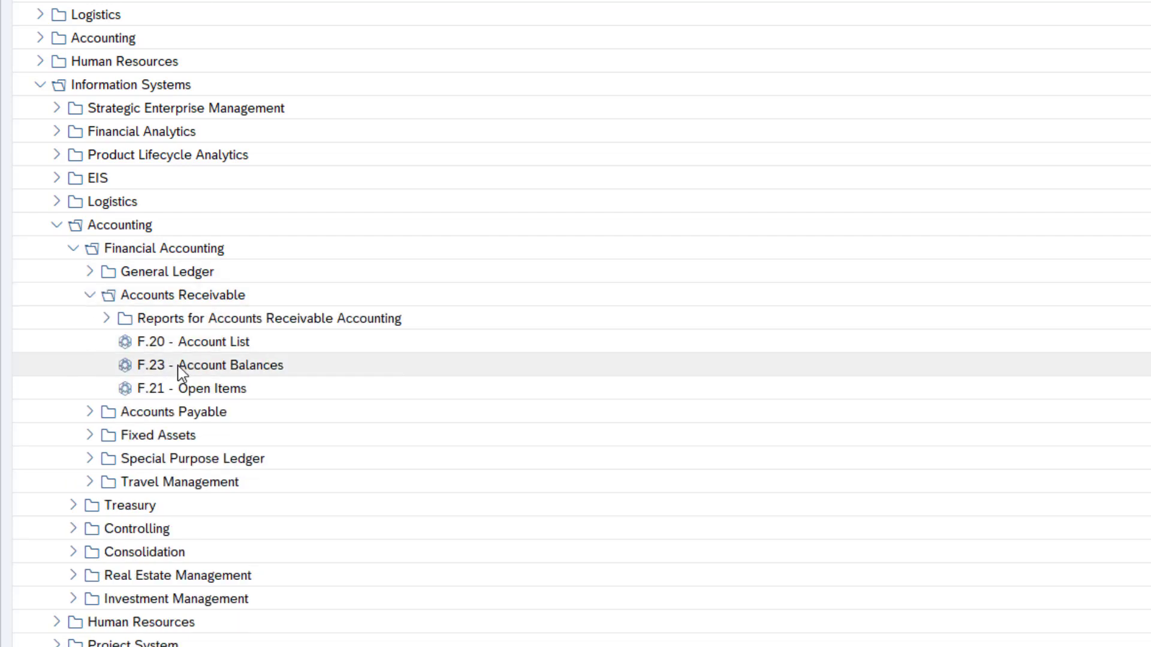
double_click(204, 365)
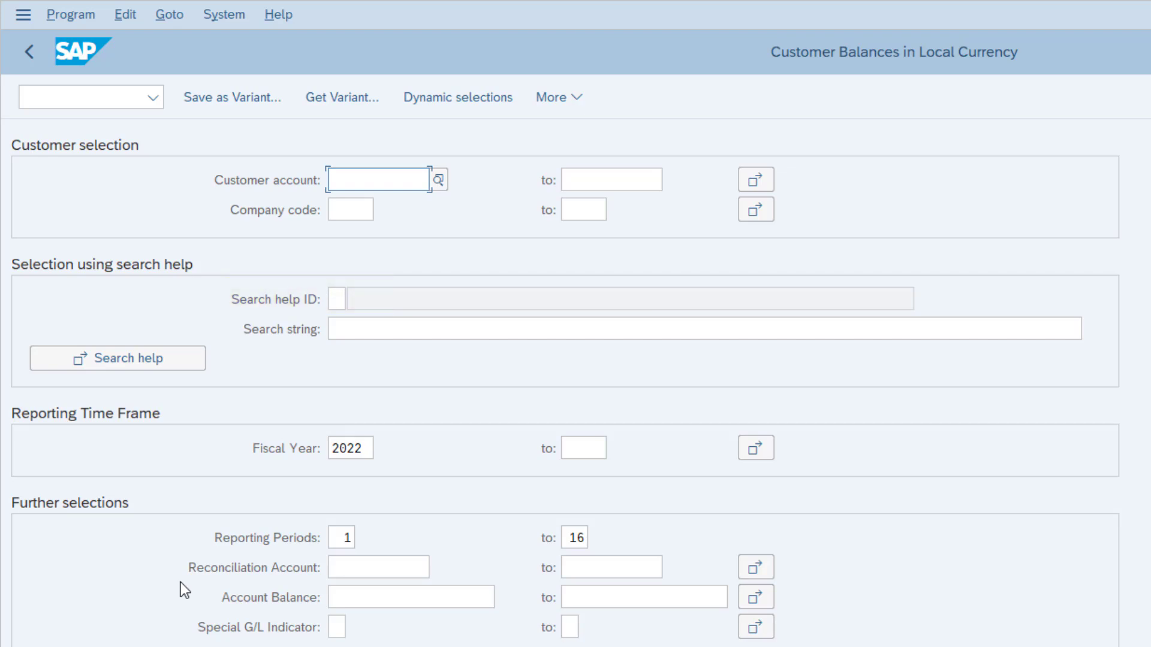
- Run the balances report for customer 69014, company code 1710, fiscal year 2021
left_click(375, 178)
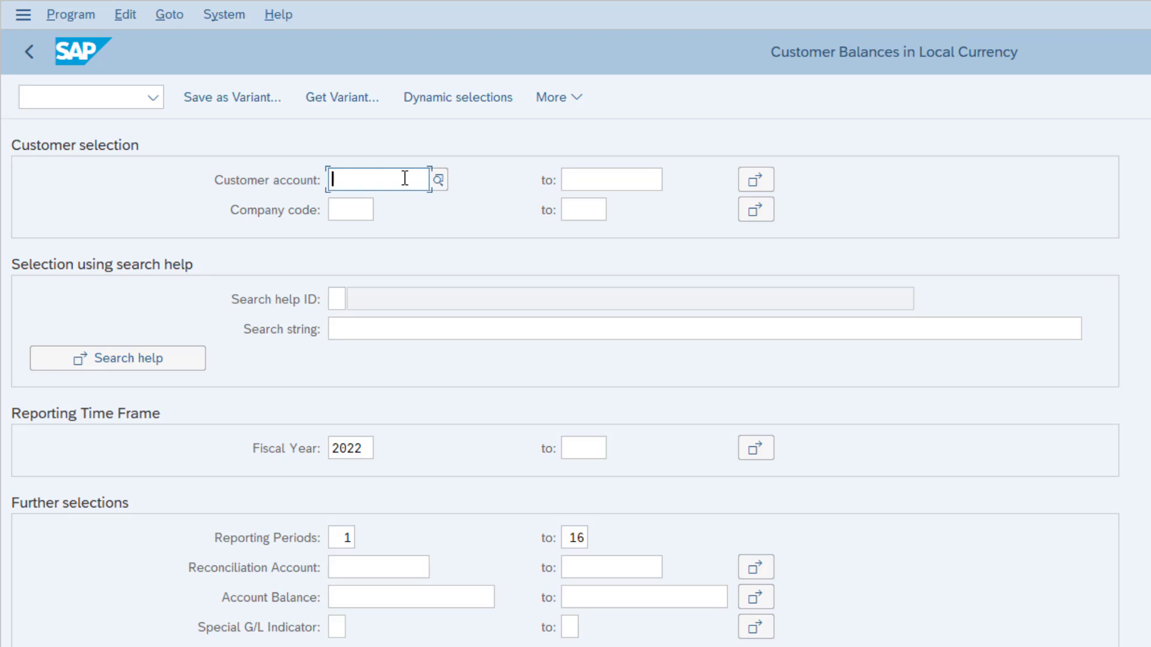
type("69014")
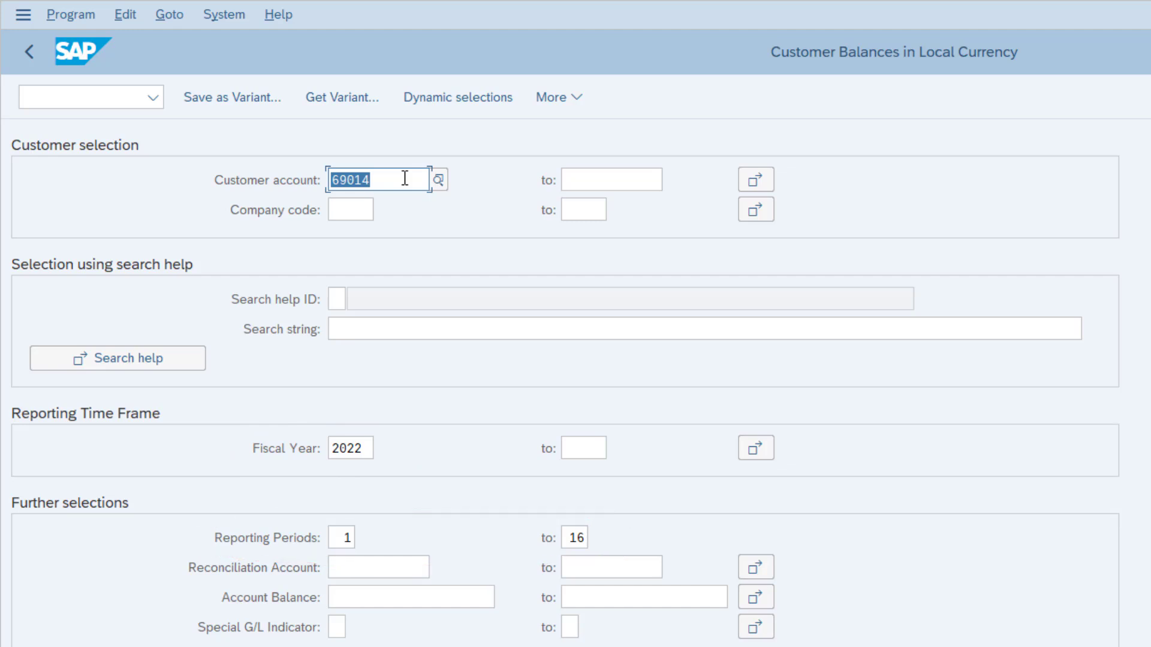
left_click(350, 208)
type("1710")
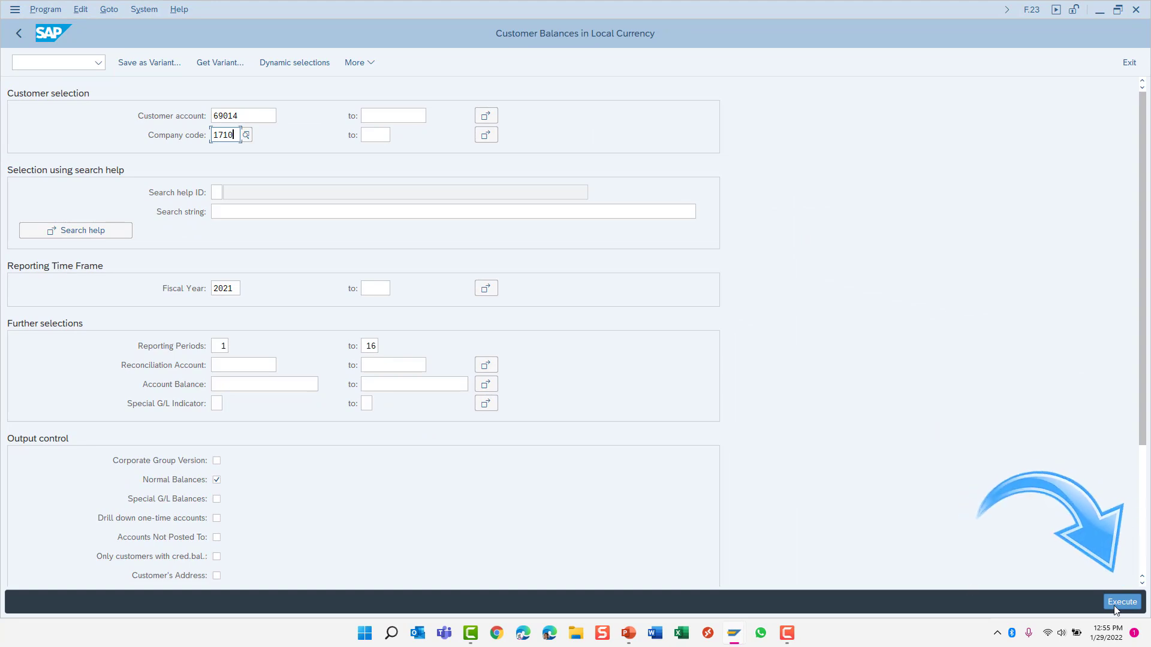
left_click(1123, 601)
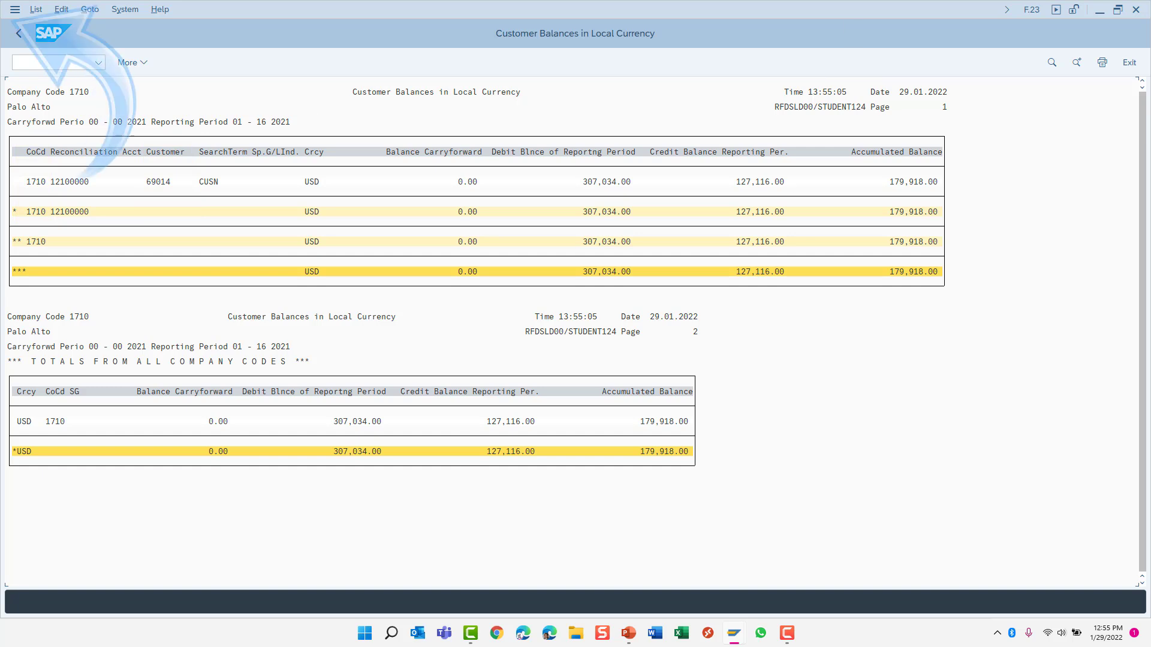
mouse_move(18, 34)
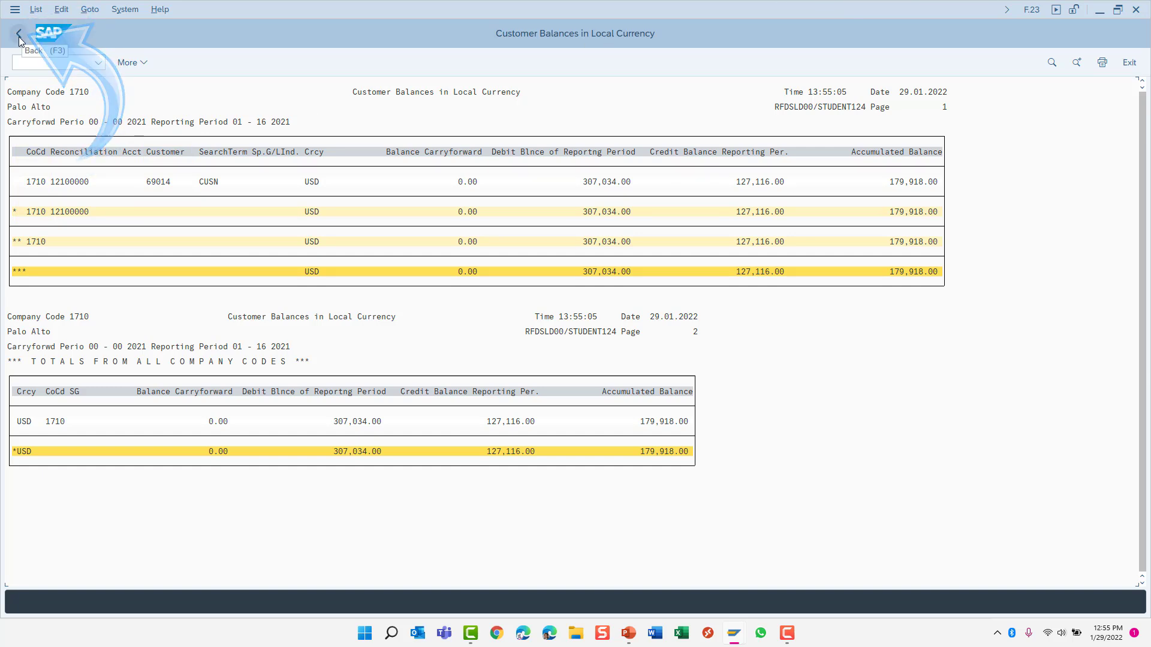
- Return to the selection screen and give customer account 69014 the Greater than selection option
left_click(18, 34)
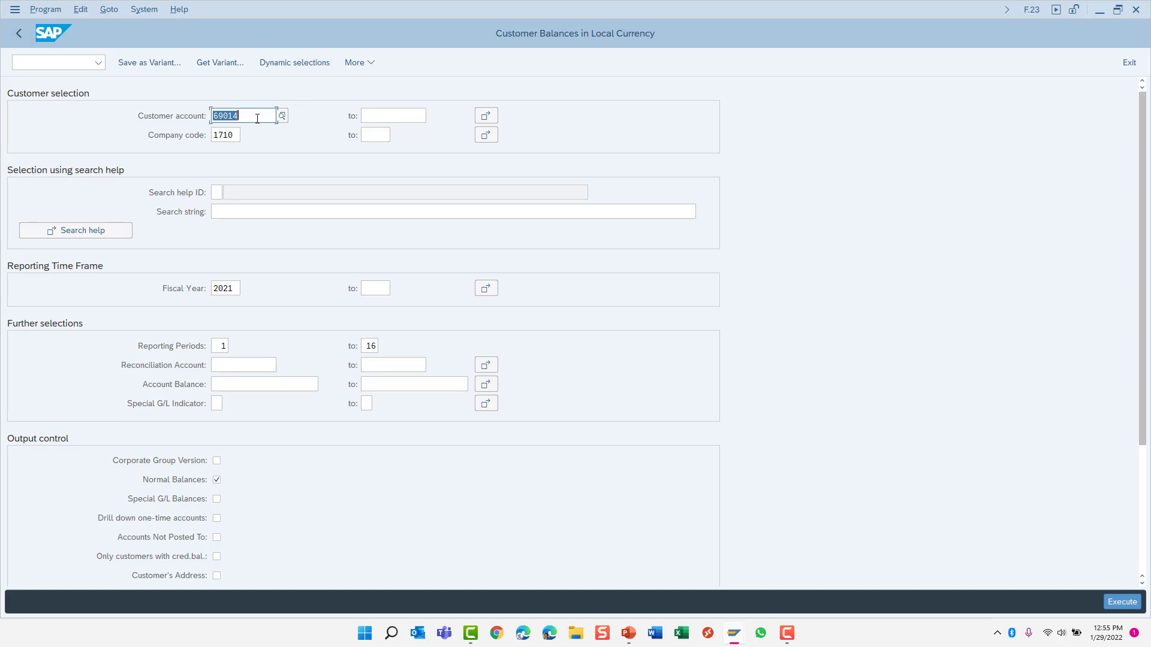
left_click(282, 116)
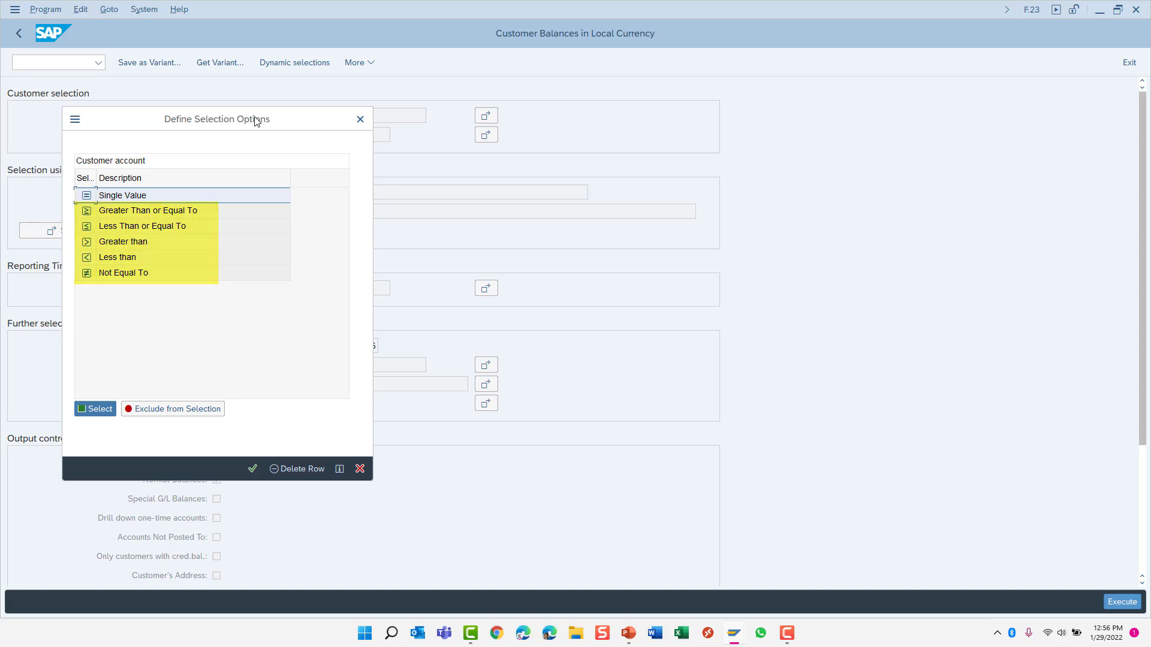
left_click(147, 211)
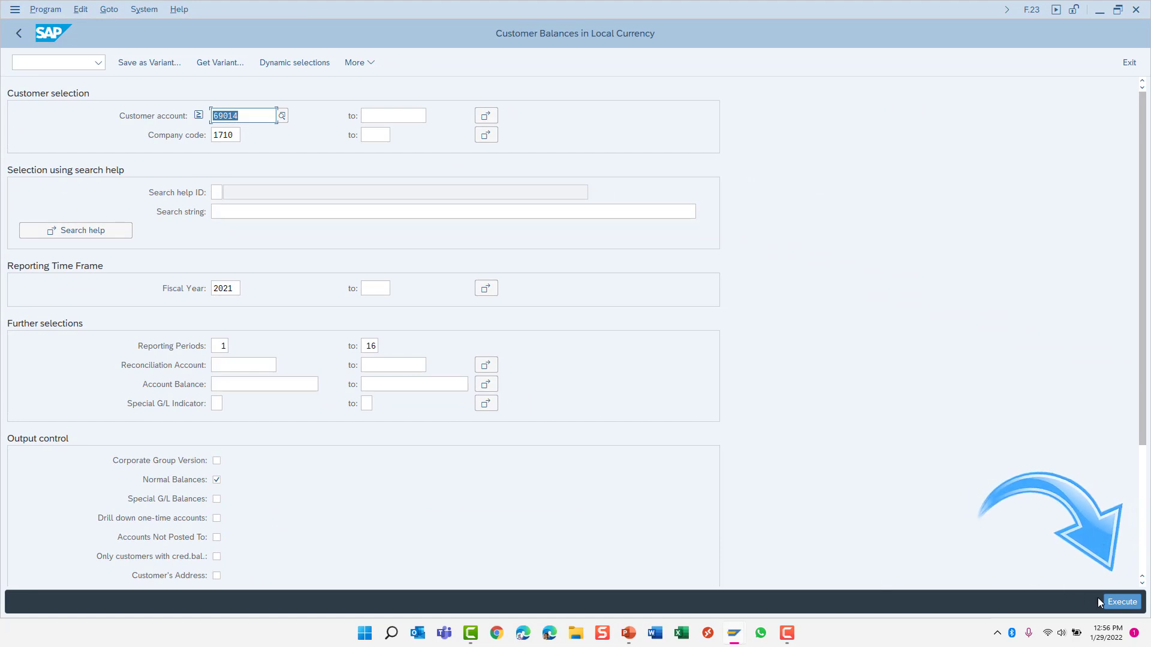
left_click(1122, 602)
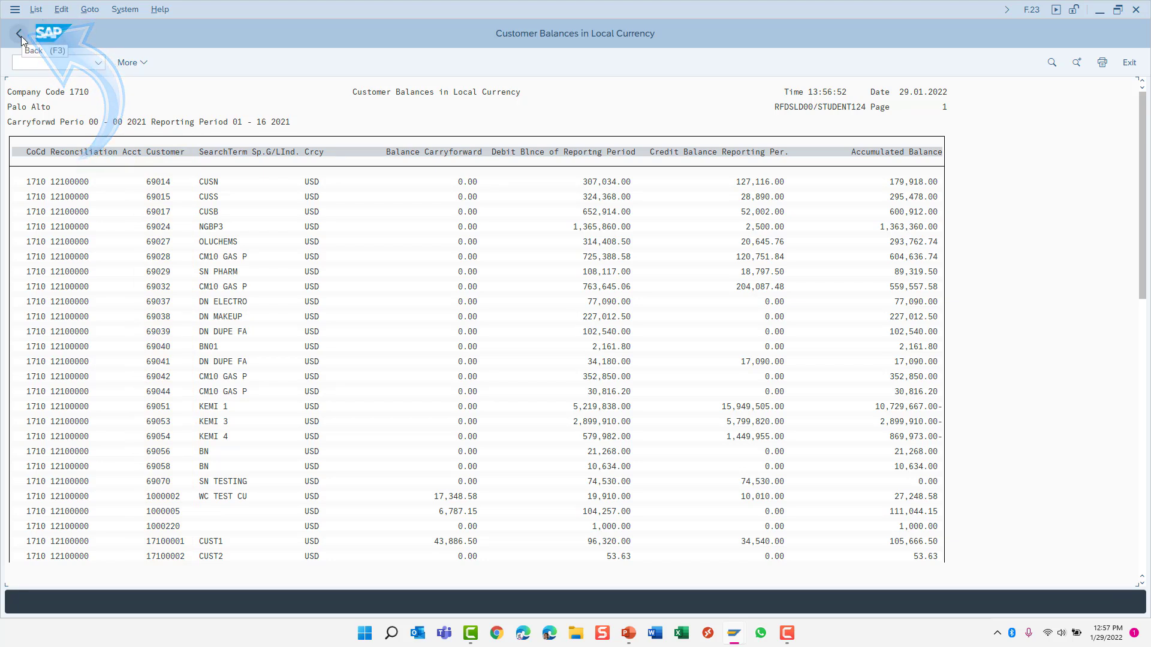
left_click(20, 34)
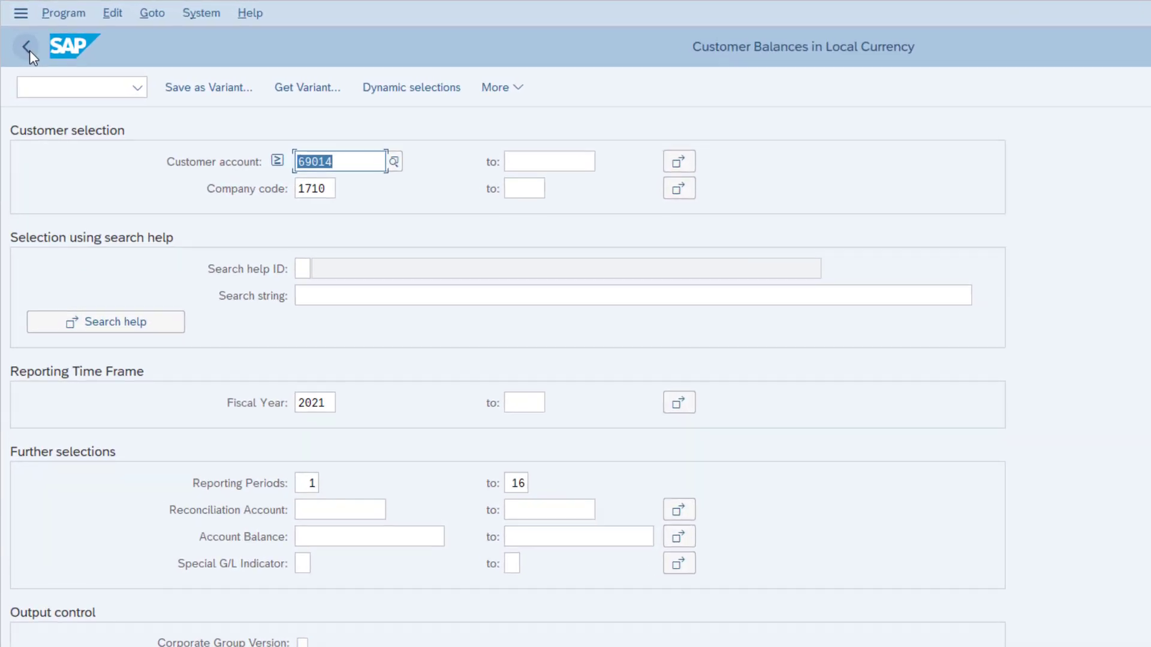
- Run the report for customer accounts 69014 to 69020 (F8), then return to the selection screen
type("69020")
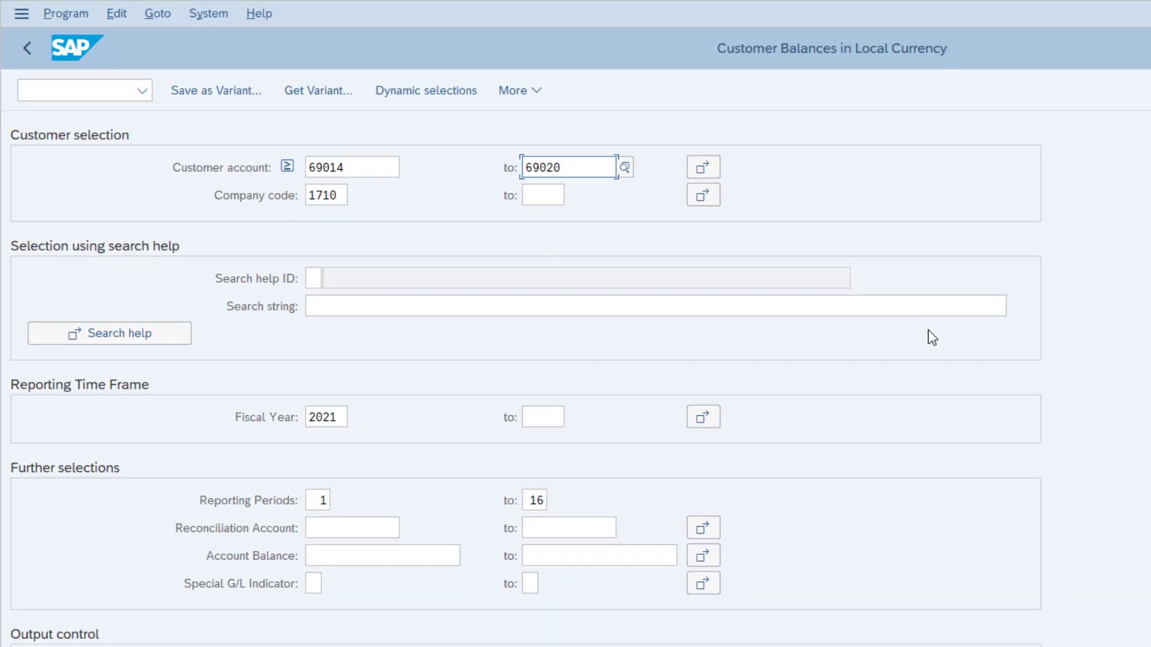
key("F8")
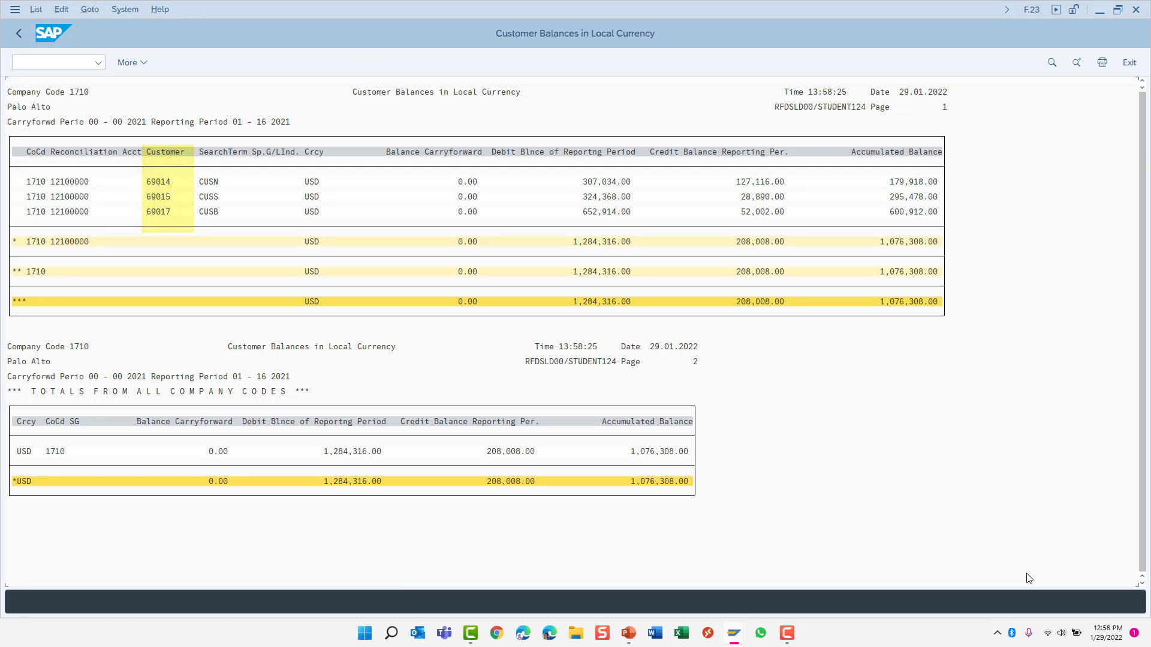
mouse_move(18, 33)
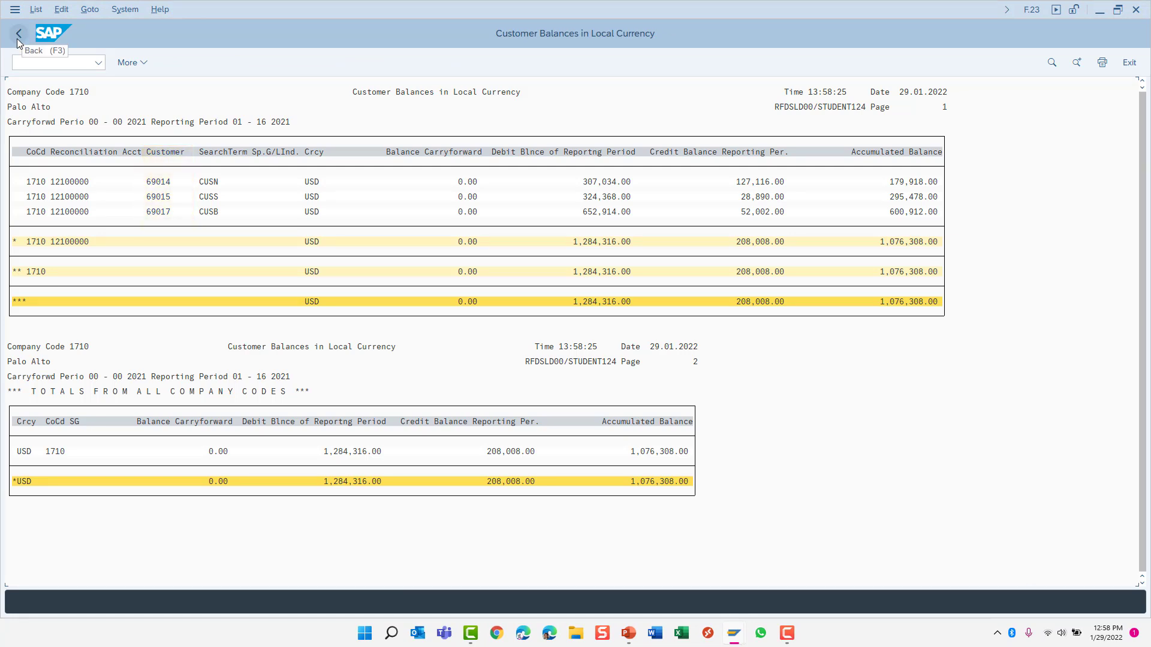
left_click(18, 34)
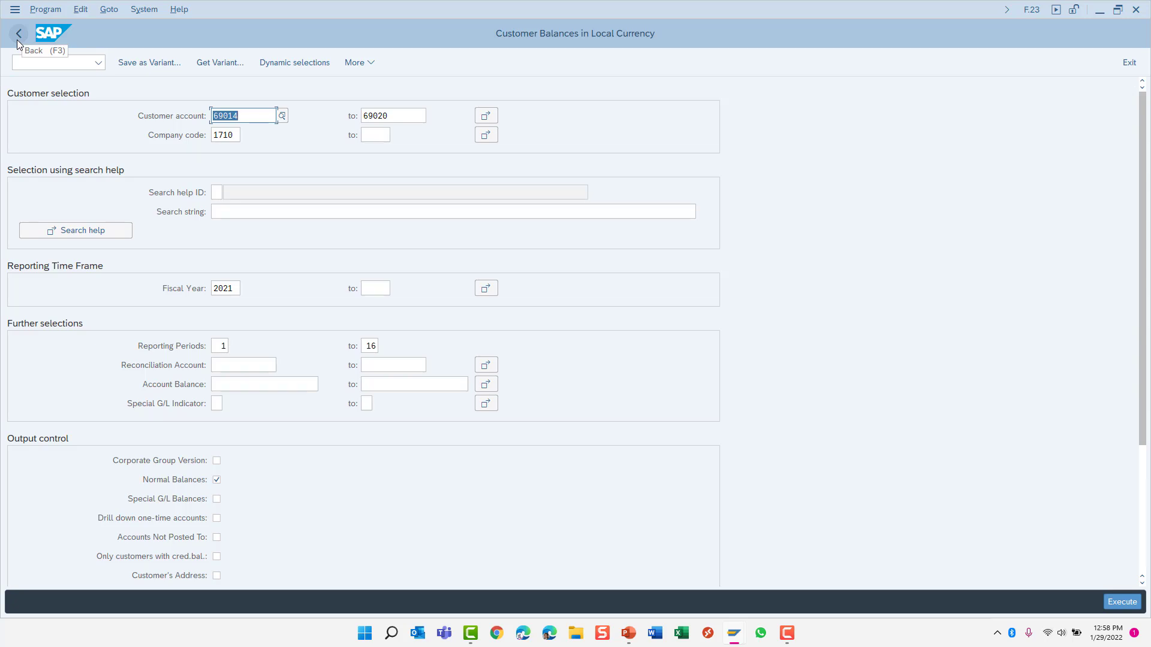
mouse_move(18, 34)
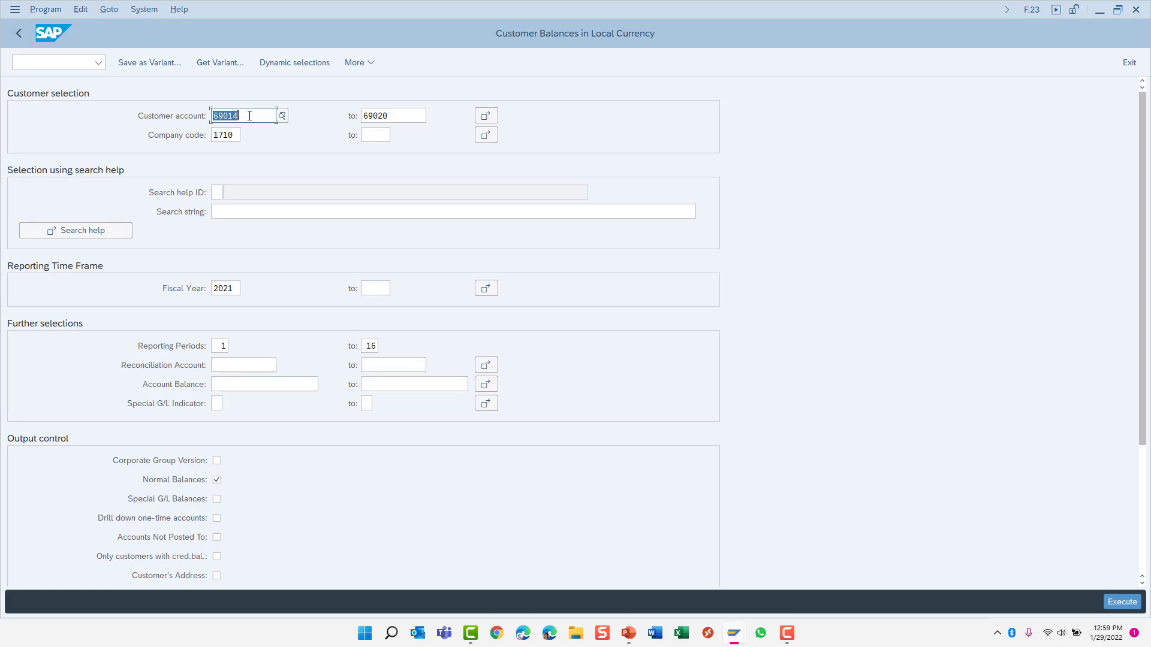
- Apply an Exclude from Selection range option to customer accounts 69014–69020
left_click(282, 116)
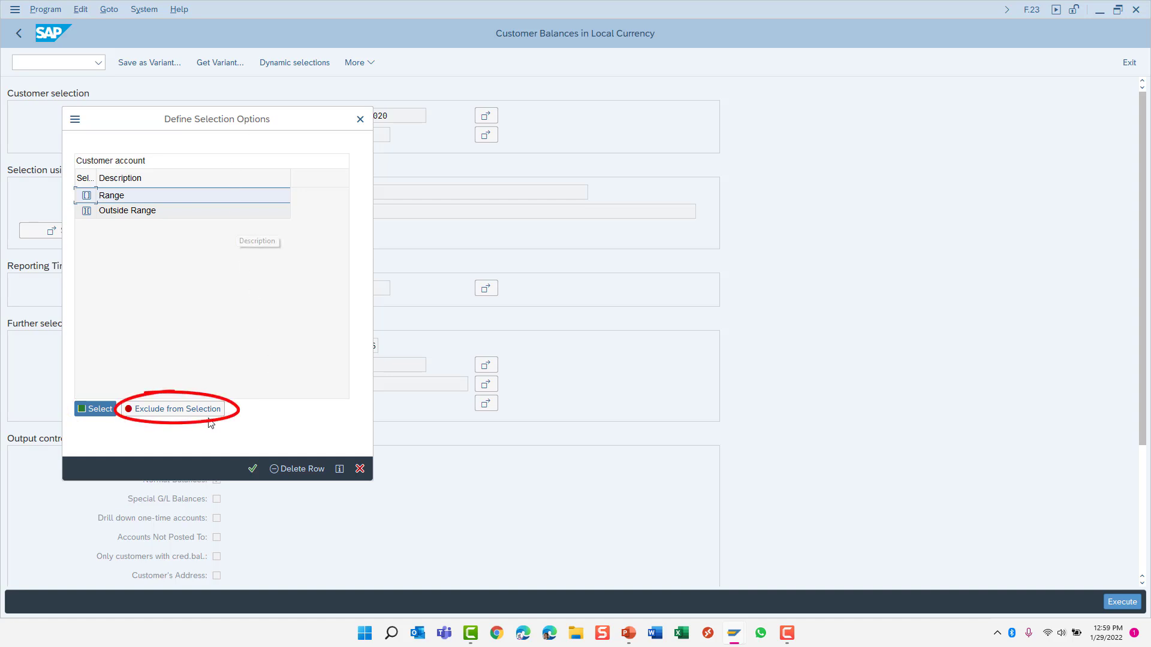
mouse_move(187, 416)
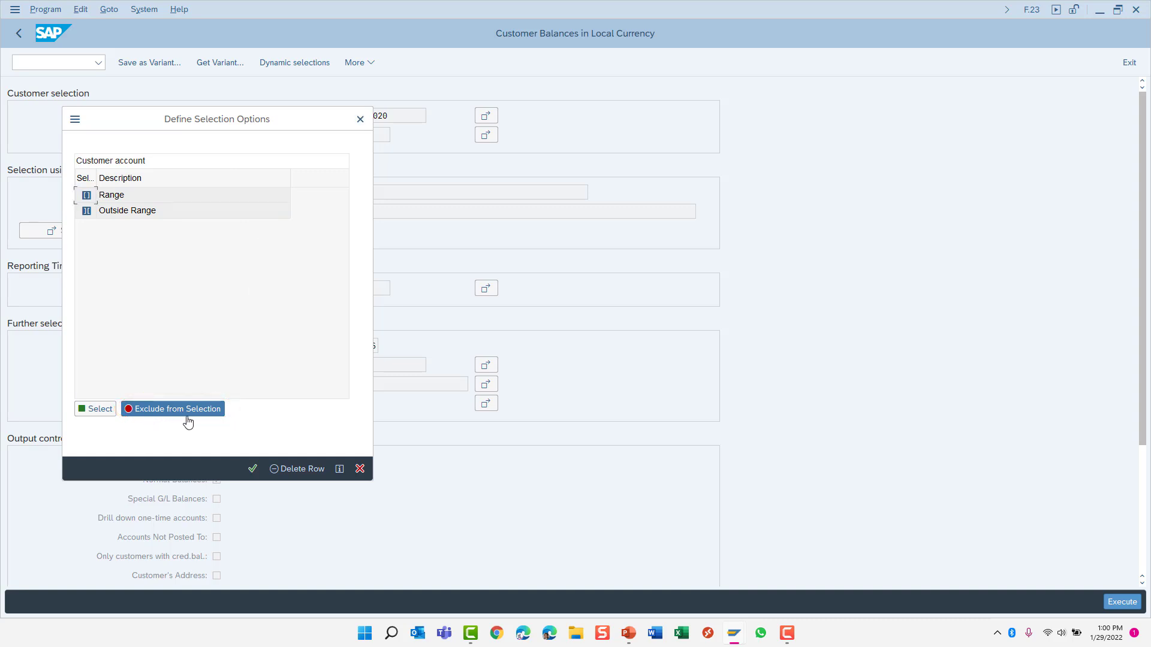
mouse_move(114, 198)
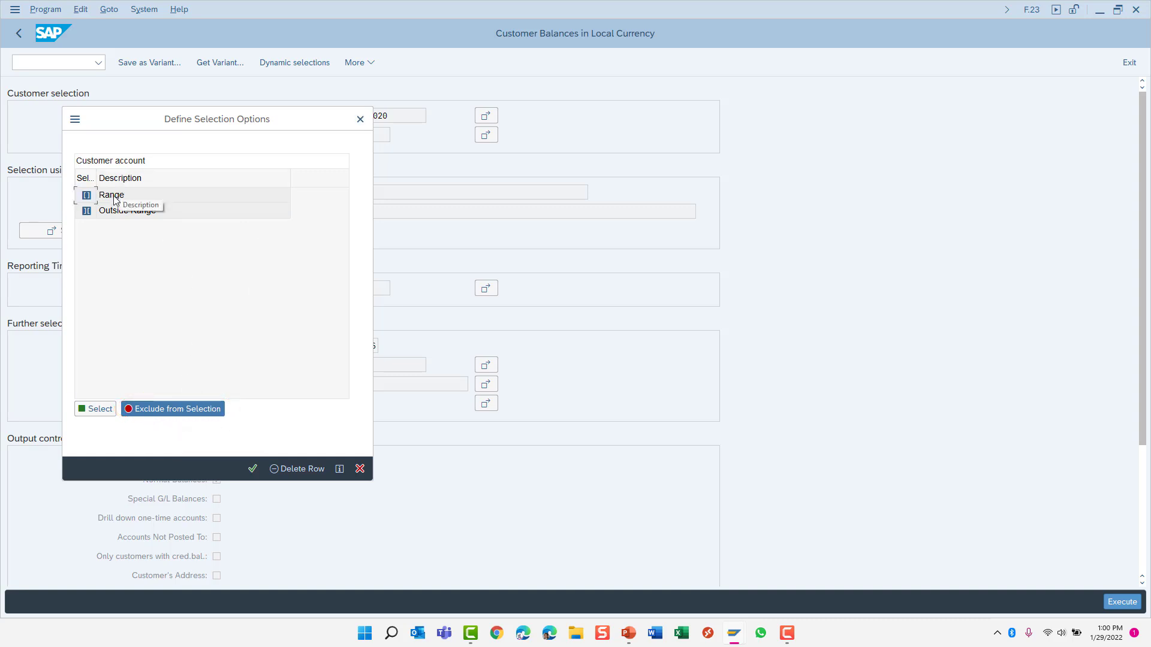
left_click(110, 195)
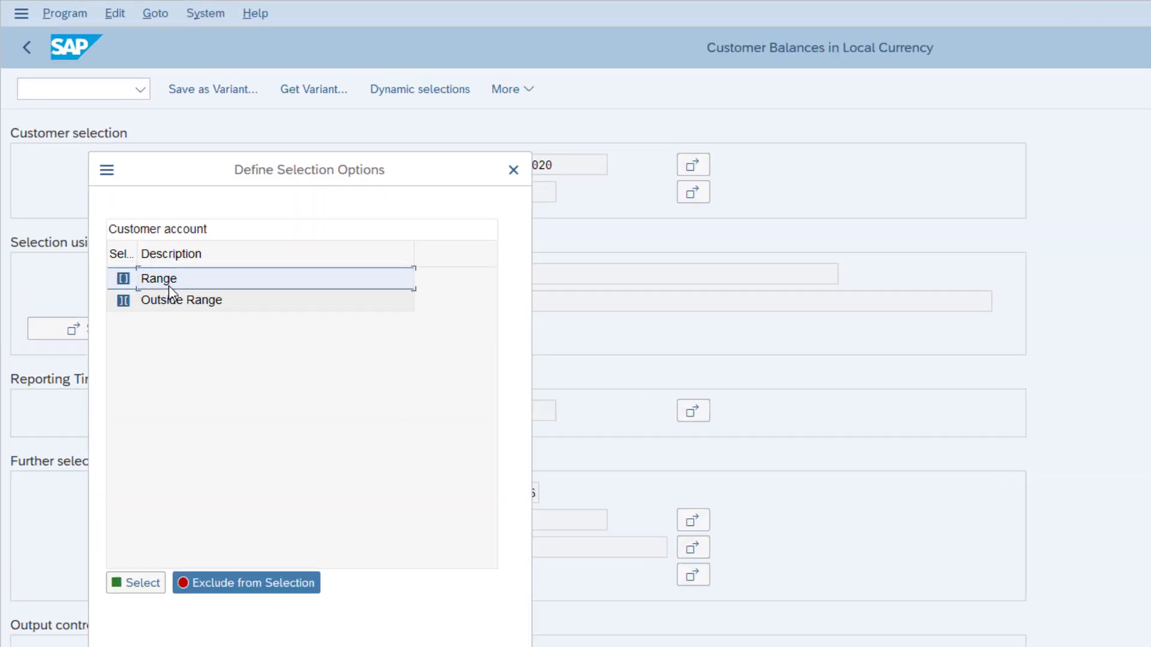
left_click(158, 278)
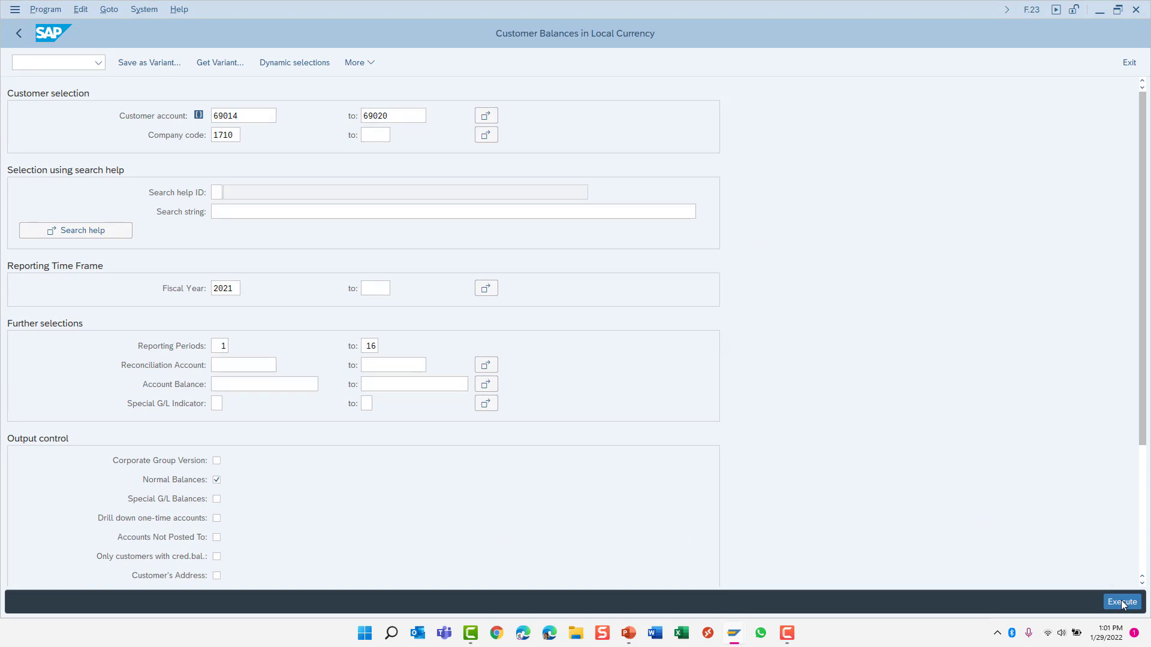
- Run the report with 69014–69020 excluded, noting the list jumps from customer 69007 to 69024
left_click(1123, 602)
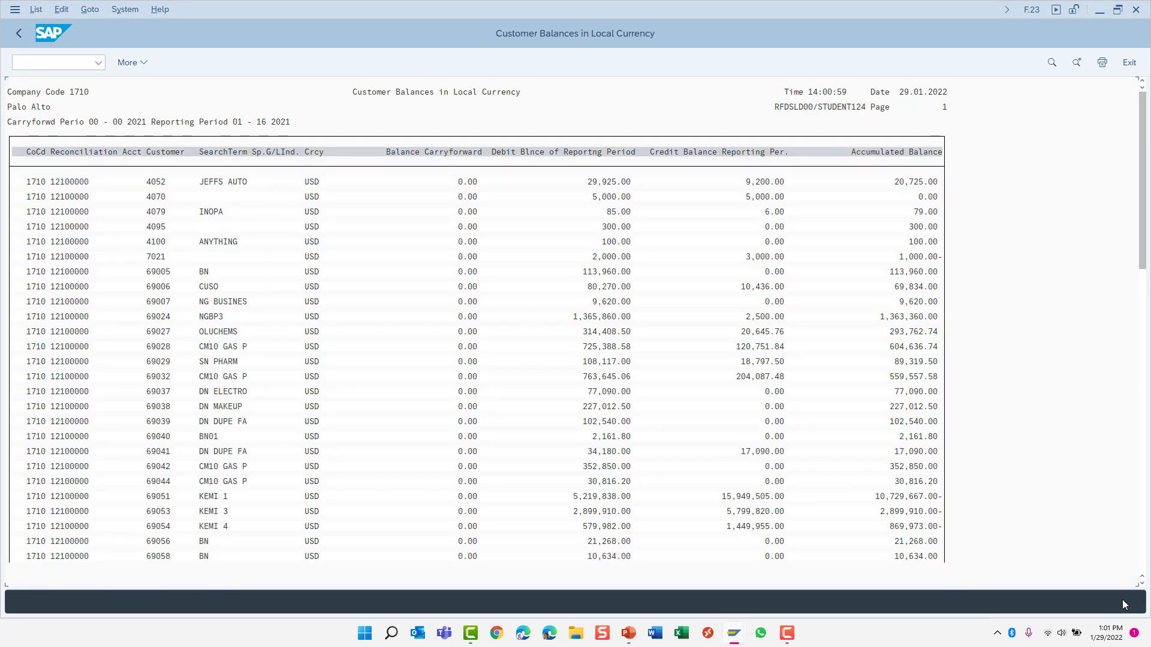
left_click(164, 152)
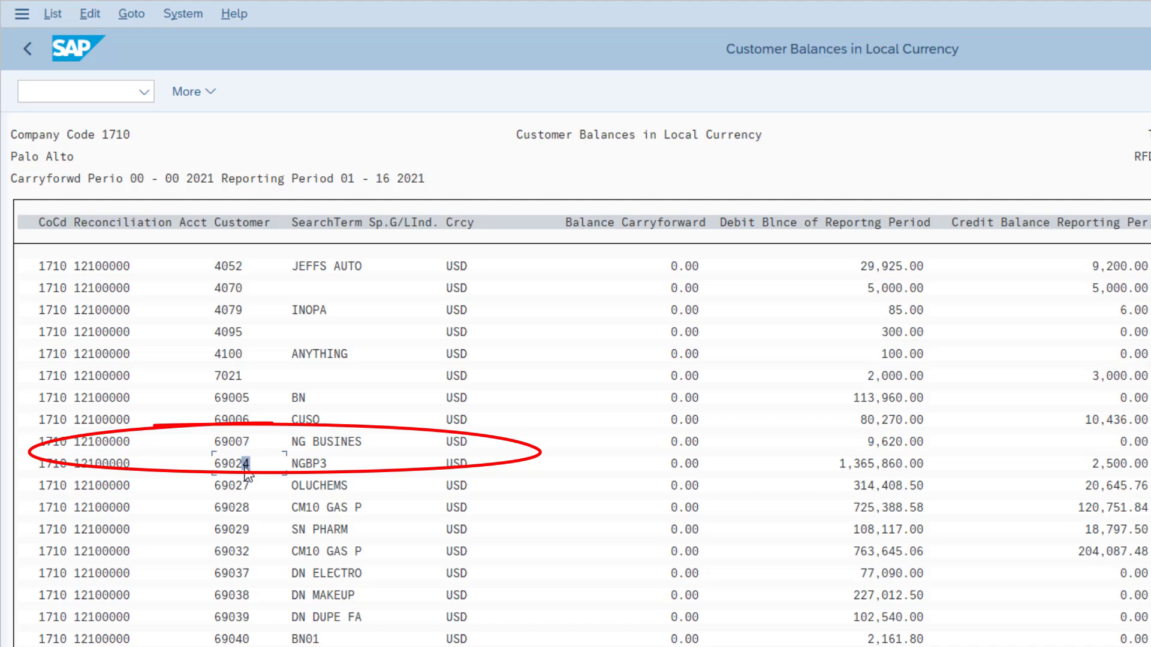
left_click(27, 48)
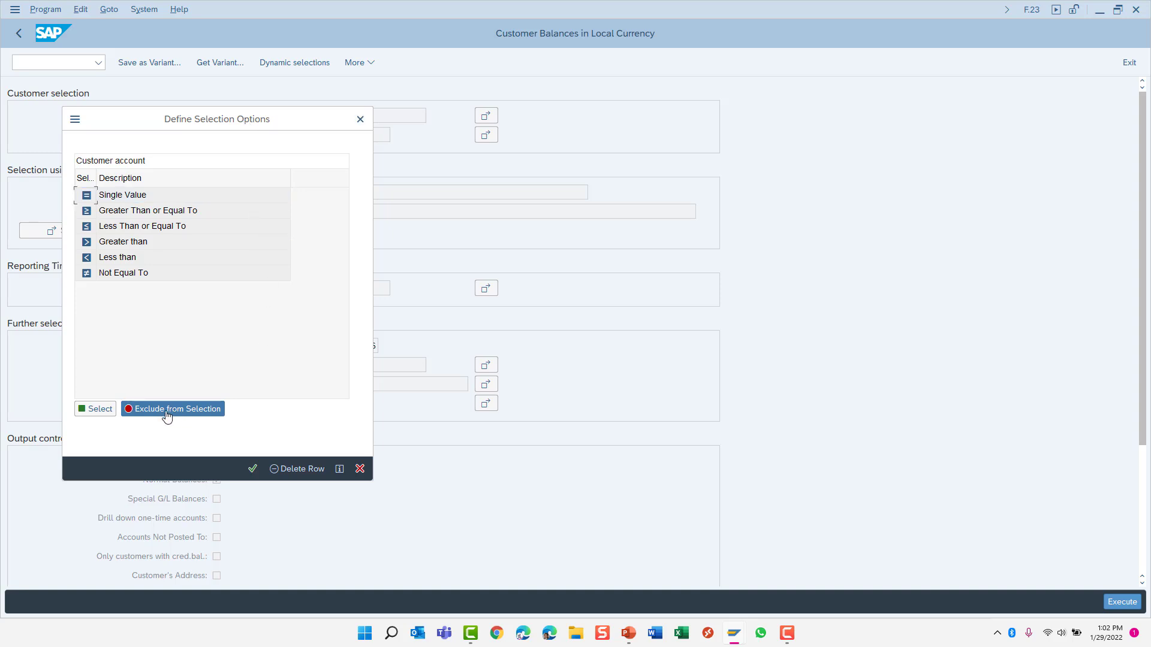
mouse_move(194, 411)
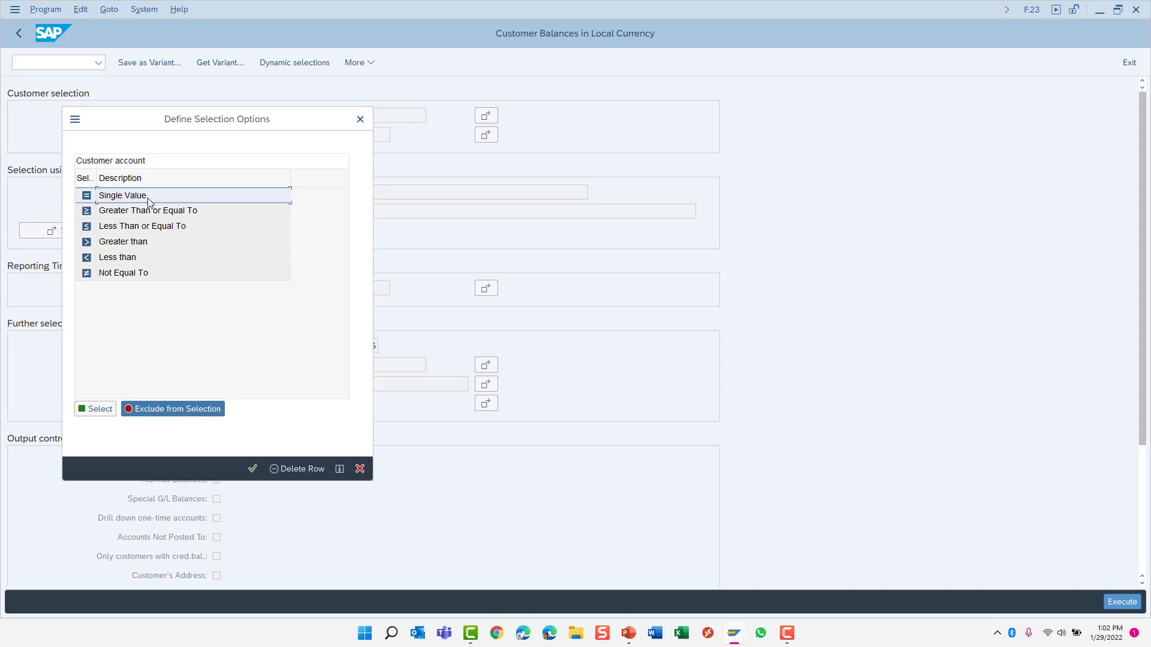
- Switch the exclusion to a single value so only customer 69014 is left out
left_click(121, 196)
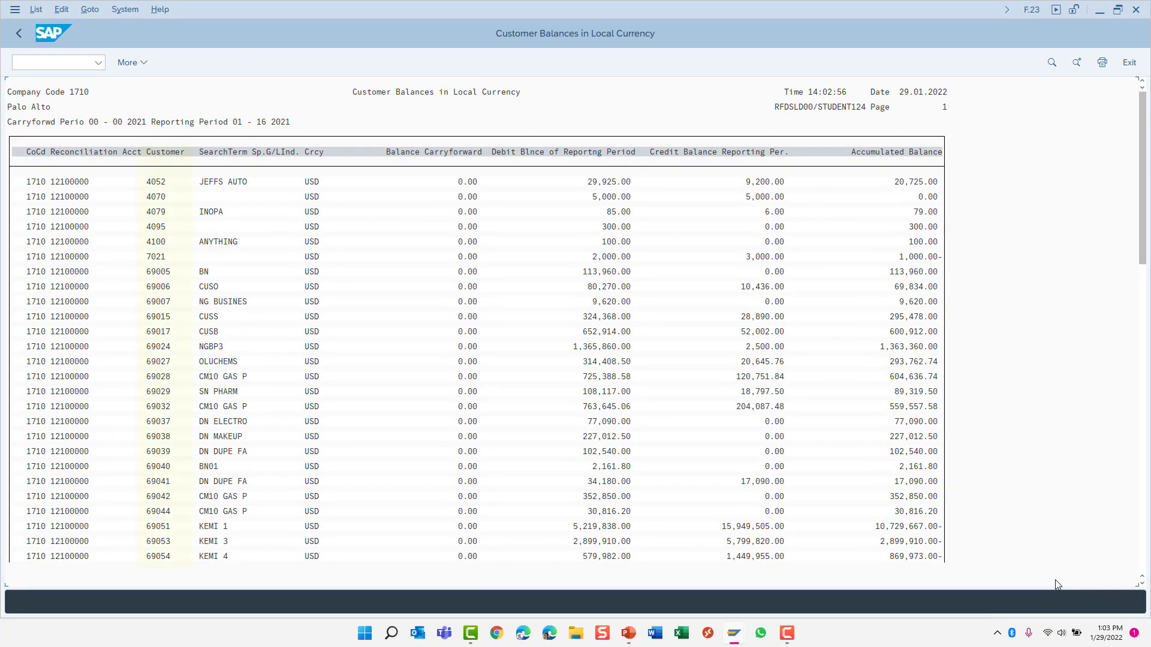
- Return to the selection screen and exit F.23 to the SAP Easy Access menu
left_click(166, 153)
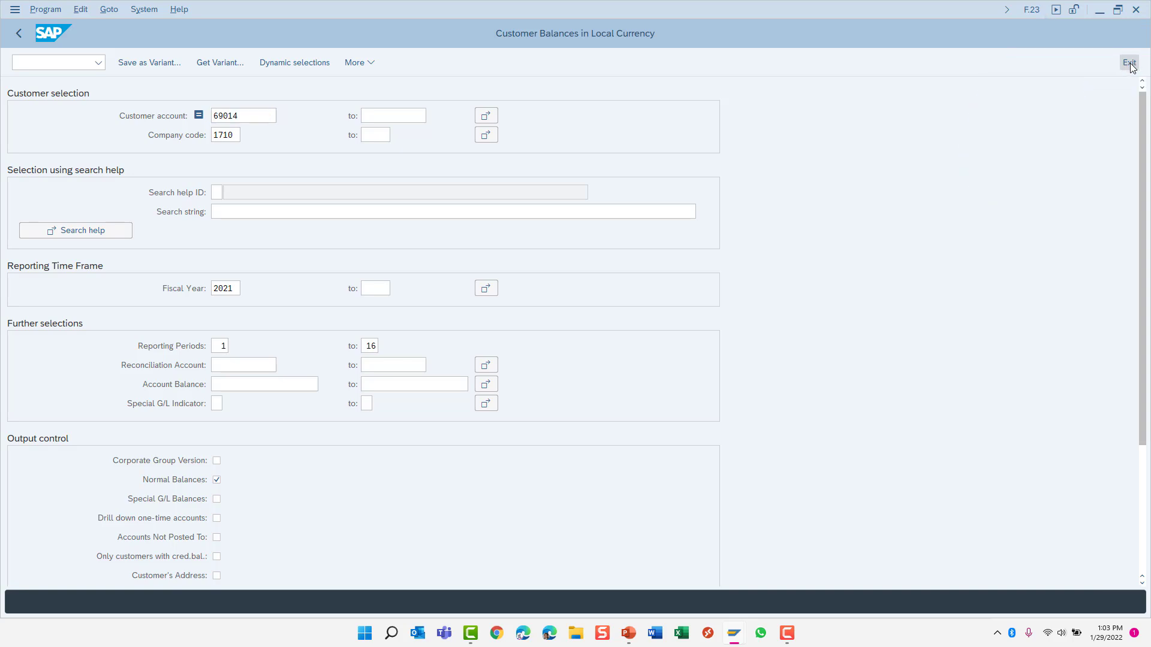
left_click(1129, 63)
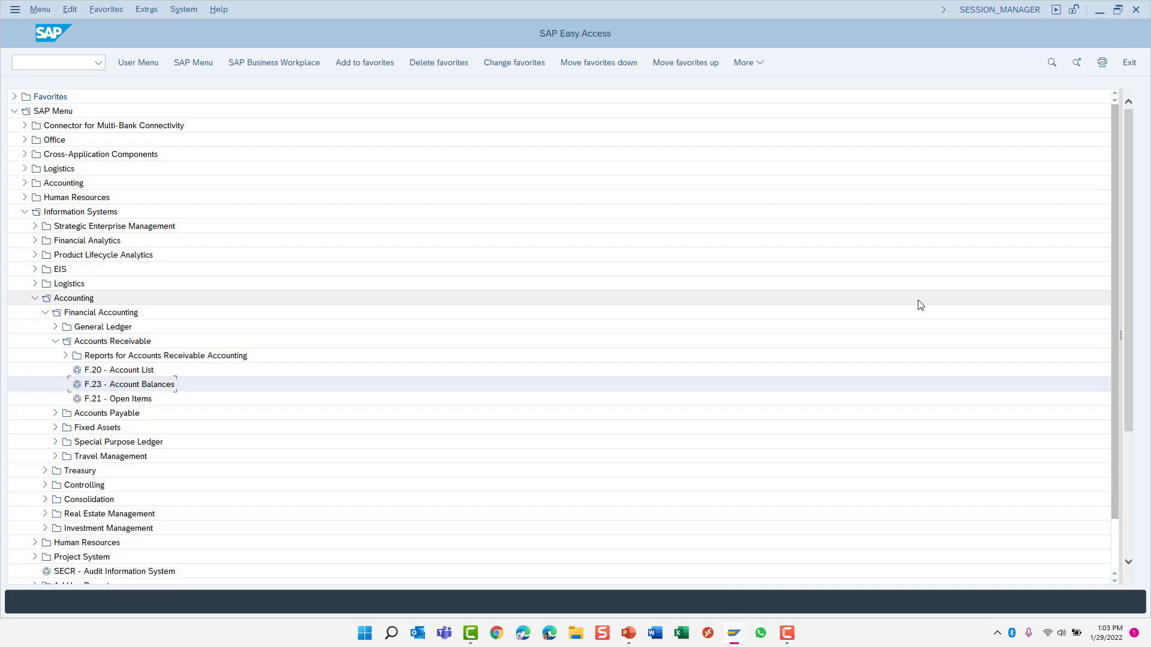